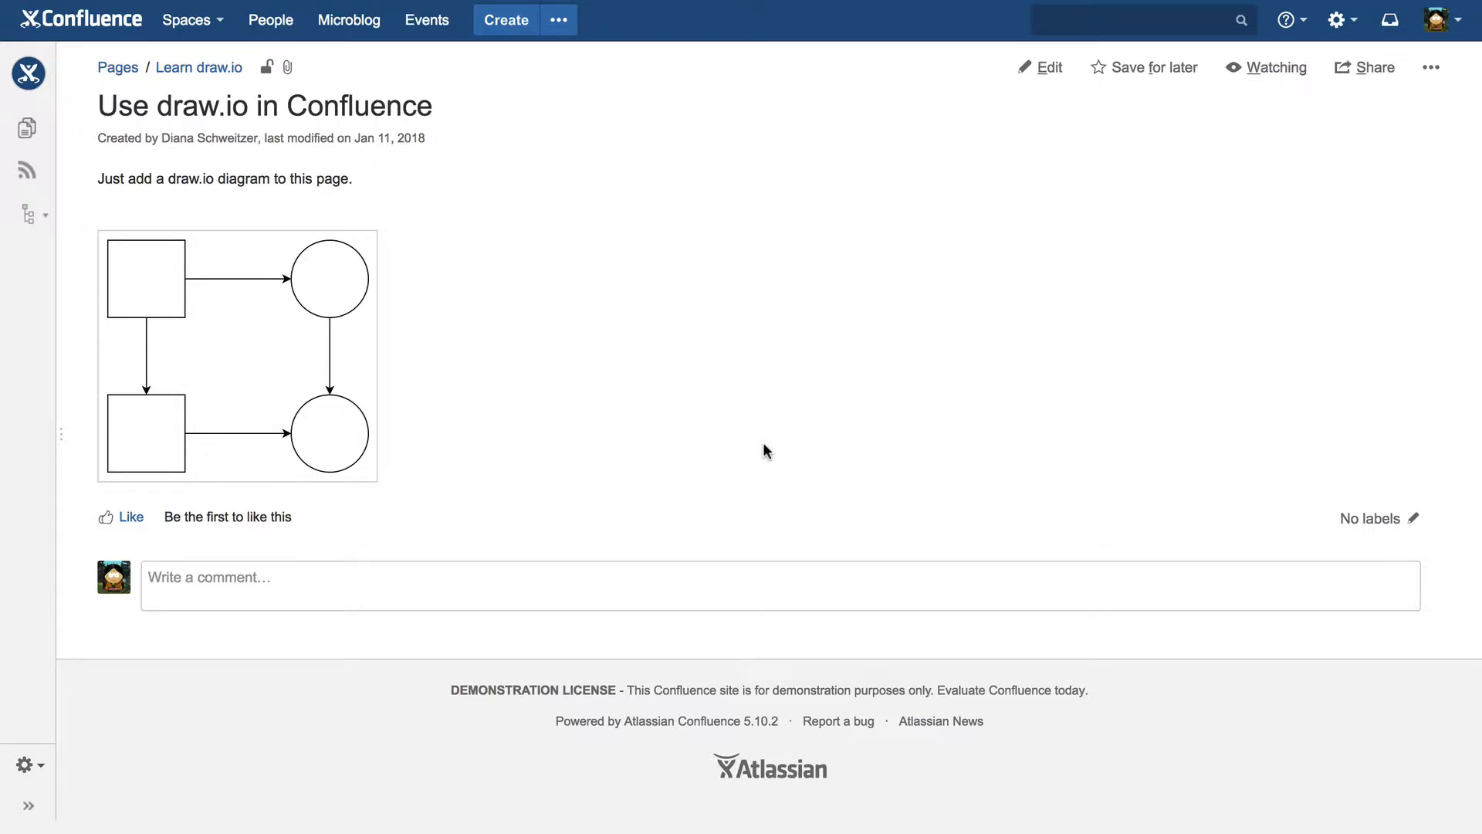
{"action": "mouse_move", "coordinate": [588, 469]}
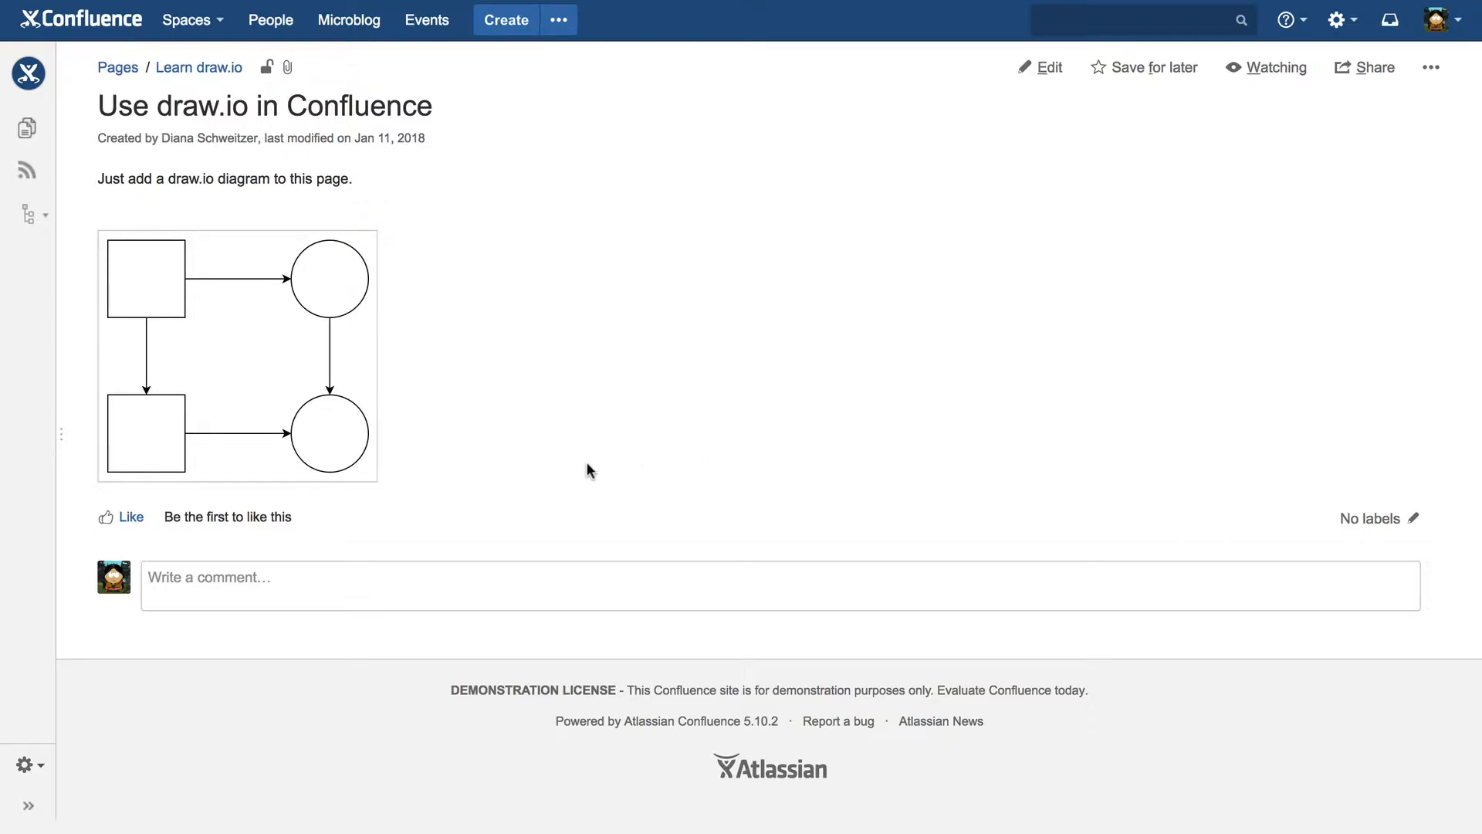
View 'my-first-diagram' enlarged in the lightbox and zoom in twice.
{"action": "left_click", "coordinate": [238, 366]}
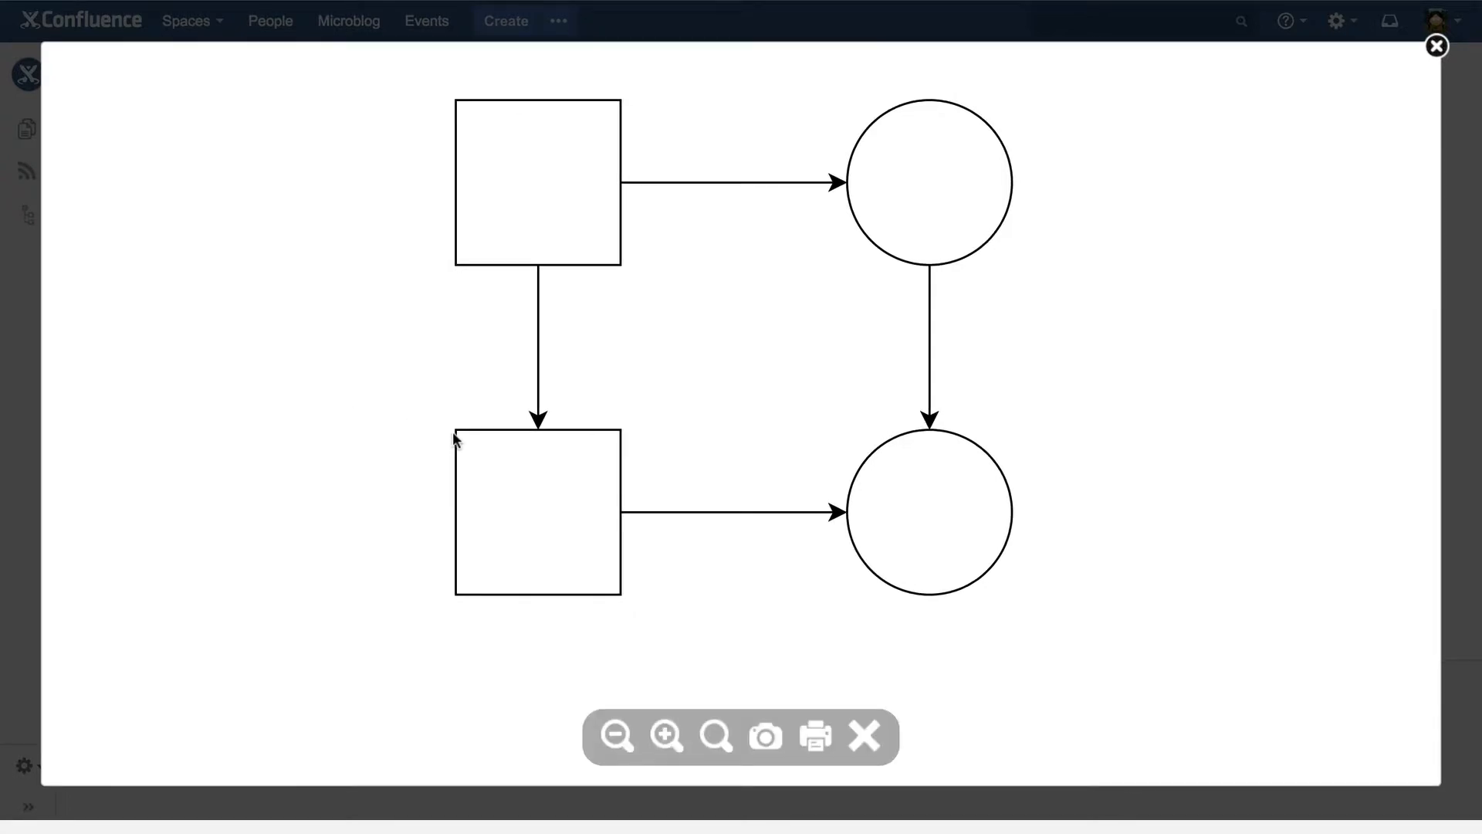
{"action": "left_click", "coordinate": [670, 737]}
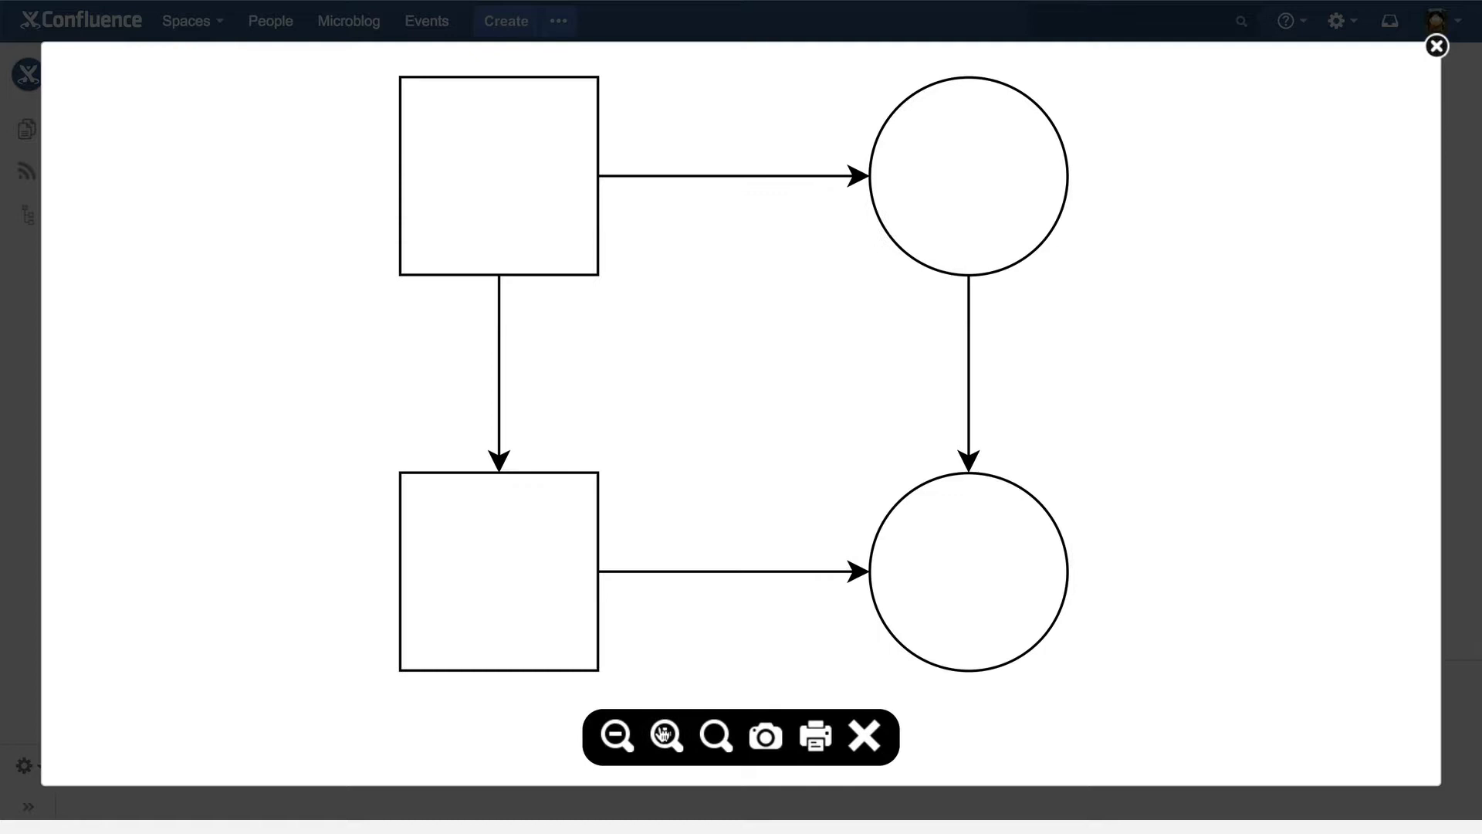
{"action": "left_click", "coordinate": [663, 736]}
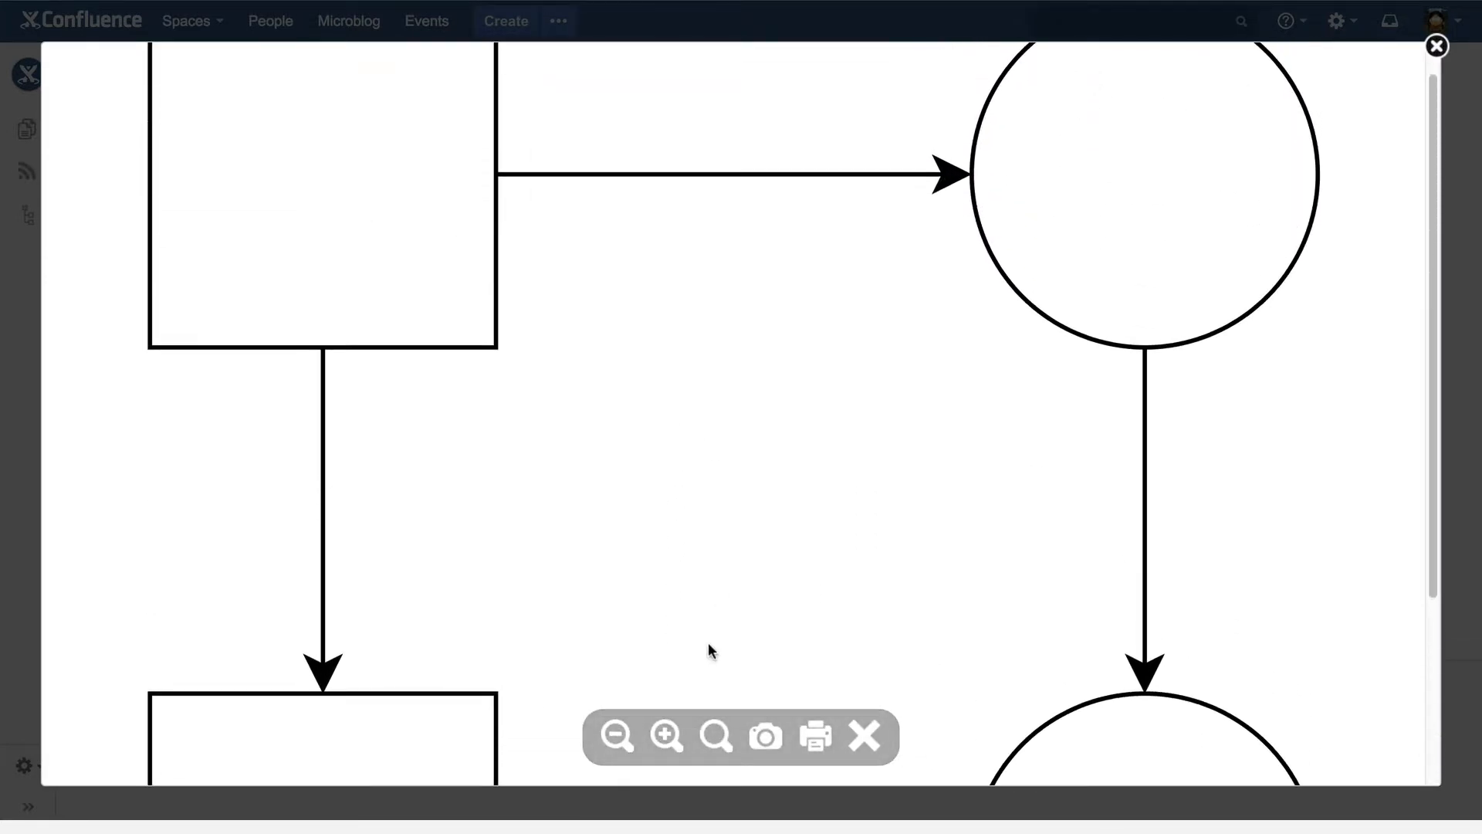
Reset the zoom to fit the whole diagram, then zoom in again.
{"action": "left_click", "coordinate": [717, 736]}
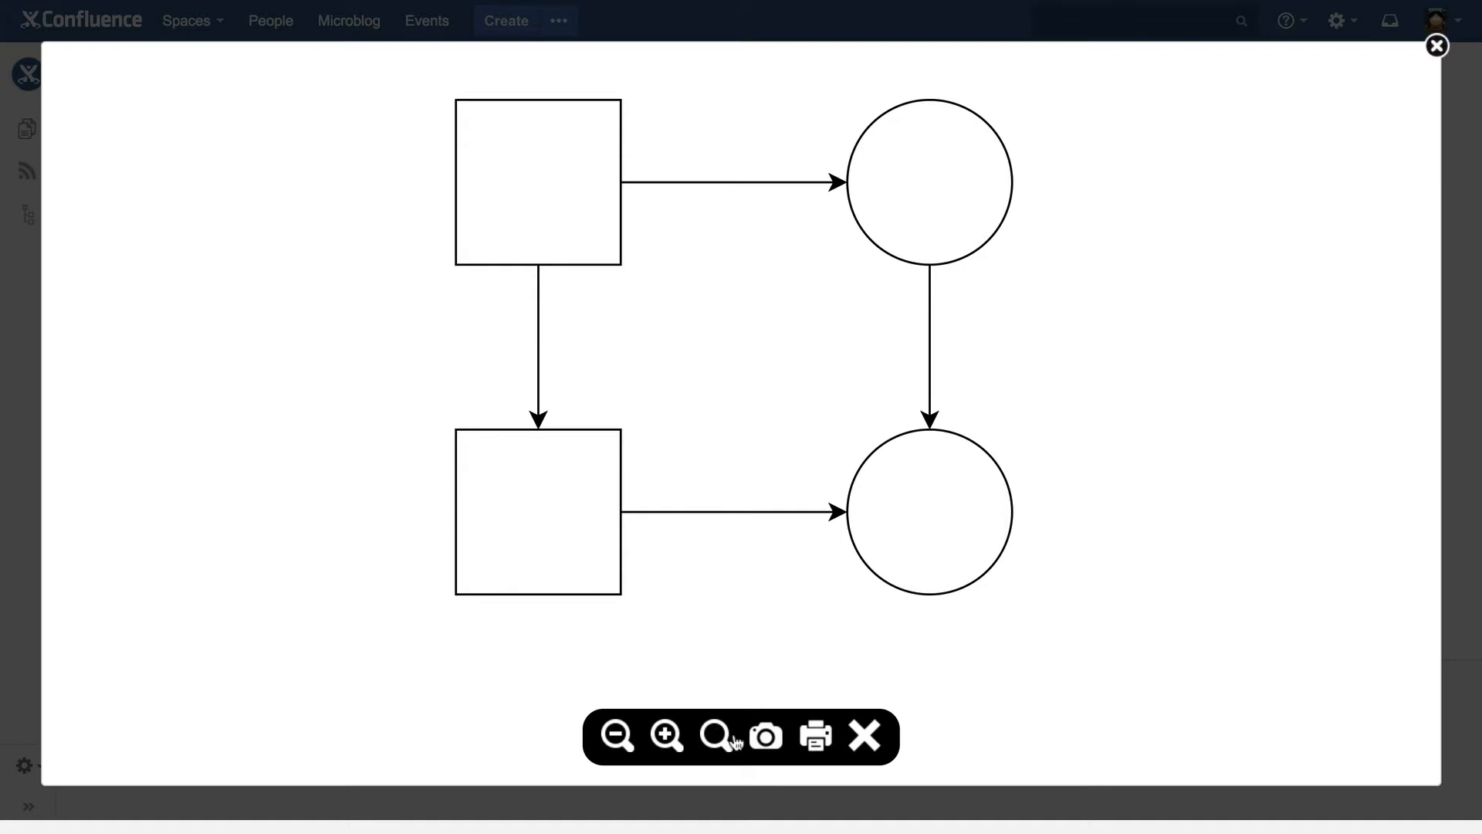
{"action": "mouse_move", "coordinate": [815, 757]}
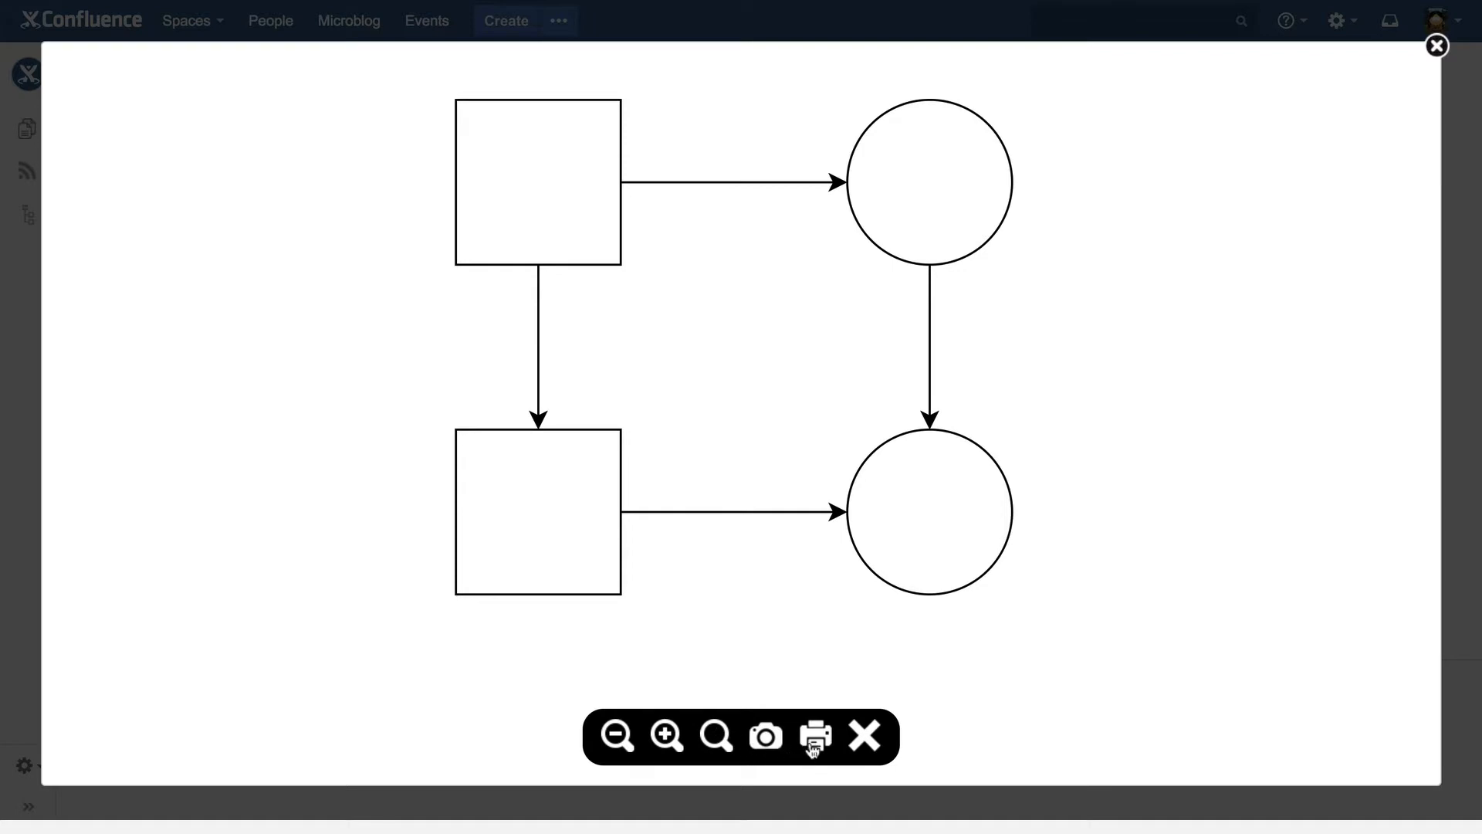
{"action": "left_click", "coordinate": [663, 738]}
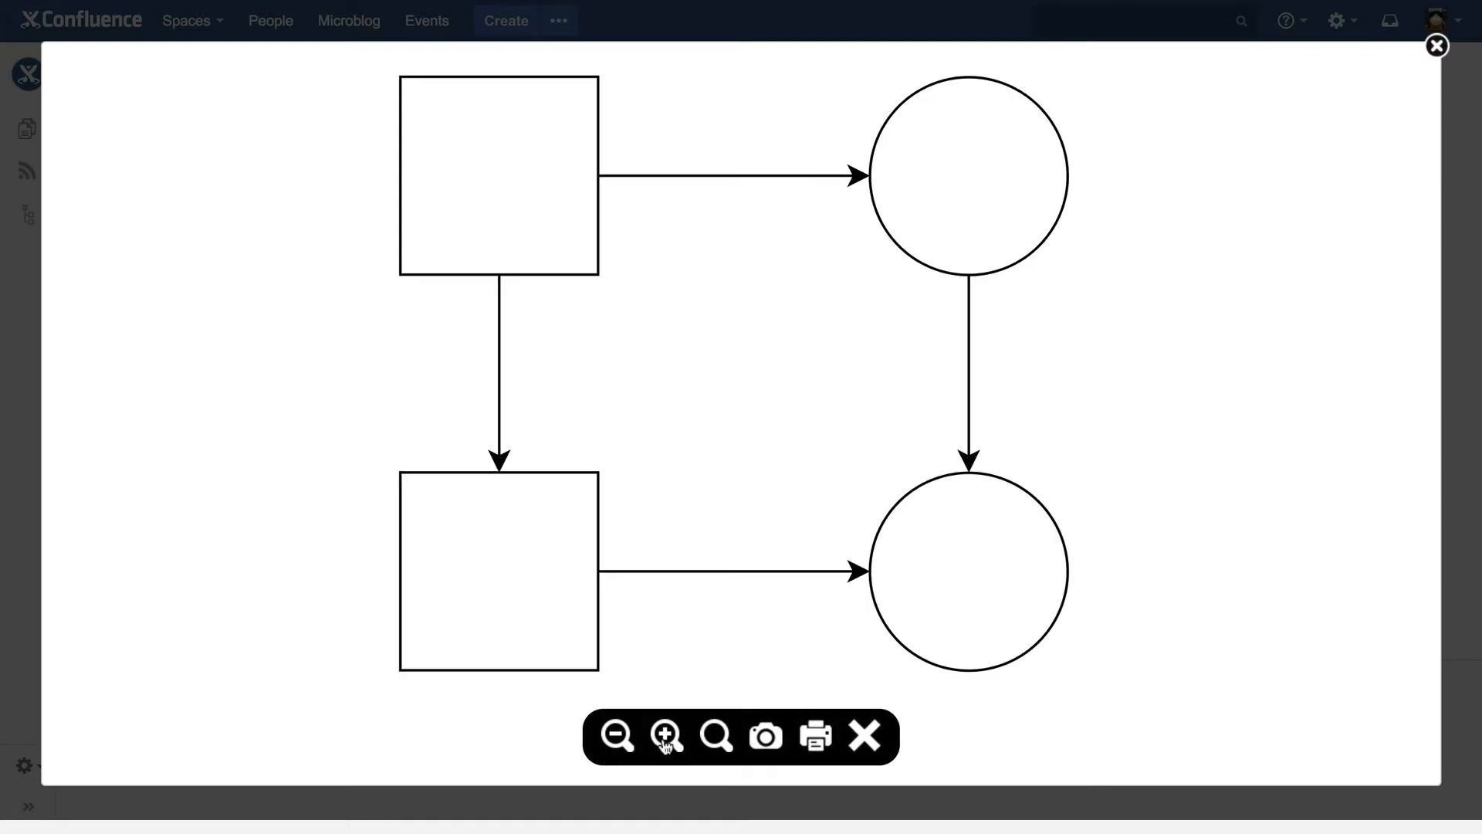
{"action": "left_click", "coordinate": [663, 736]}
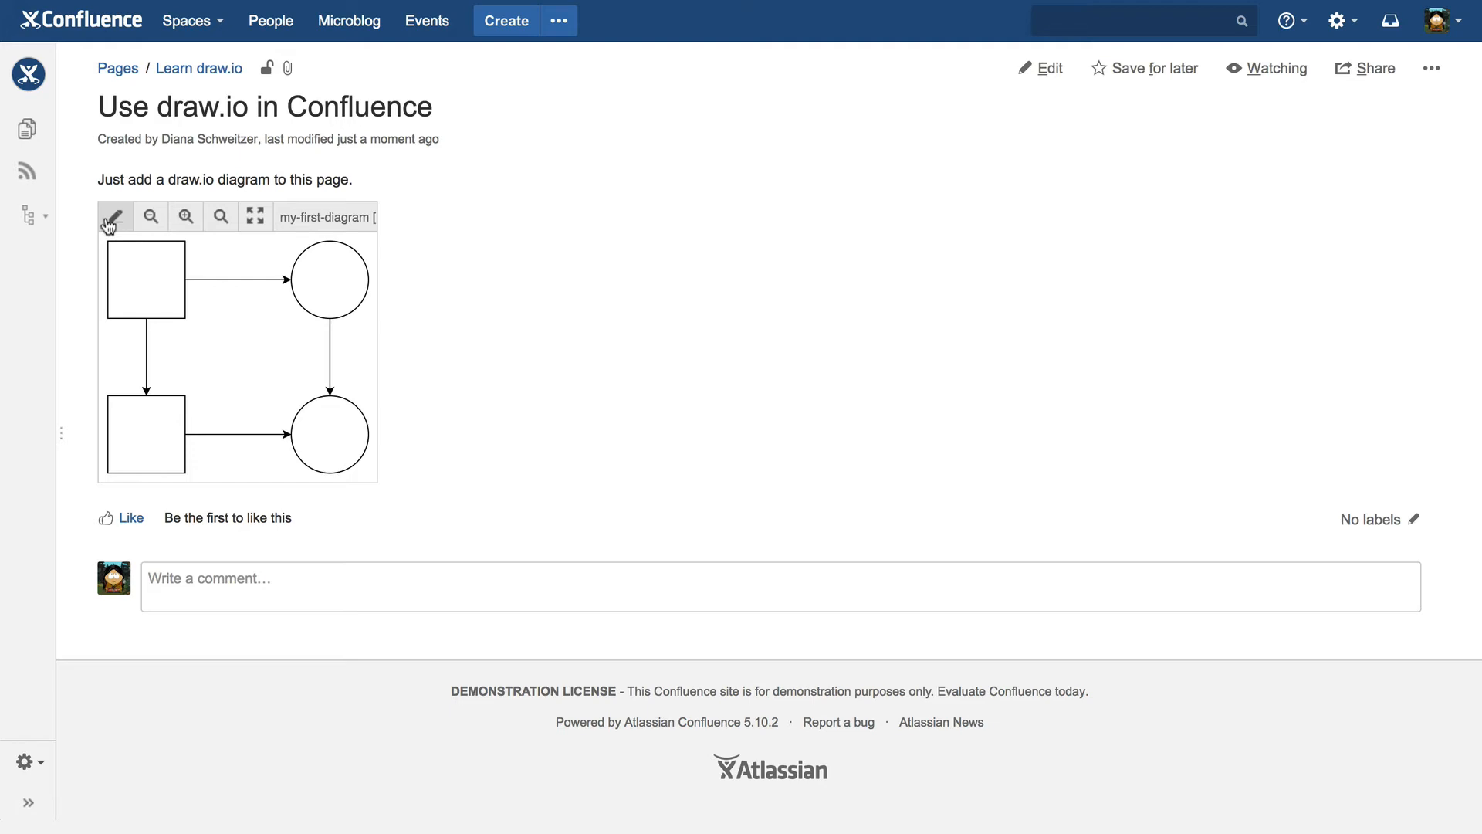
Edit 'my-first-diagram' with the two squares and two circles in draw.io.
{"action": "left_click", "coordinate": [113, 219]}
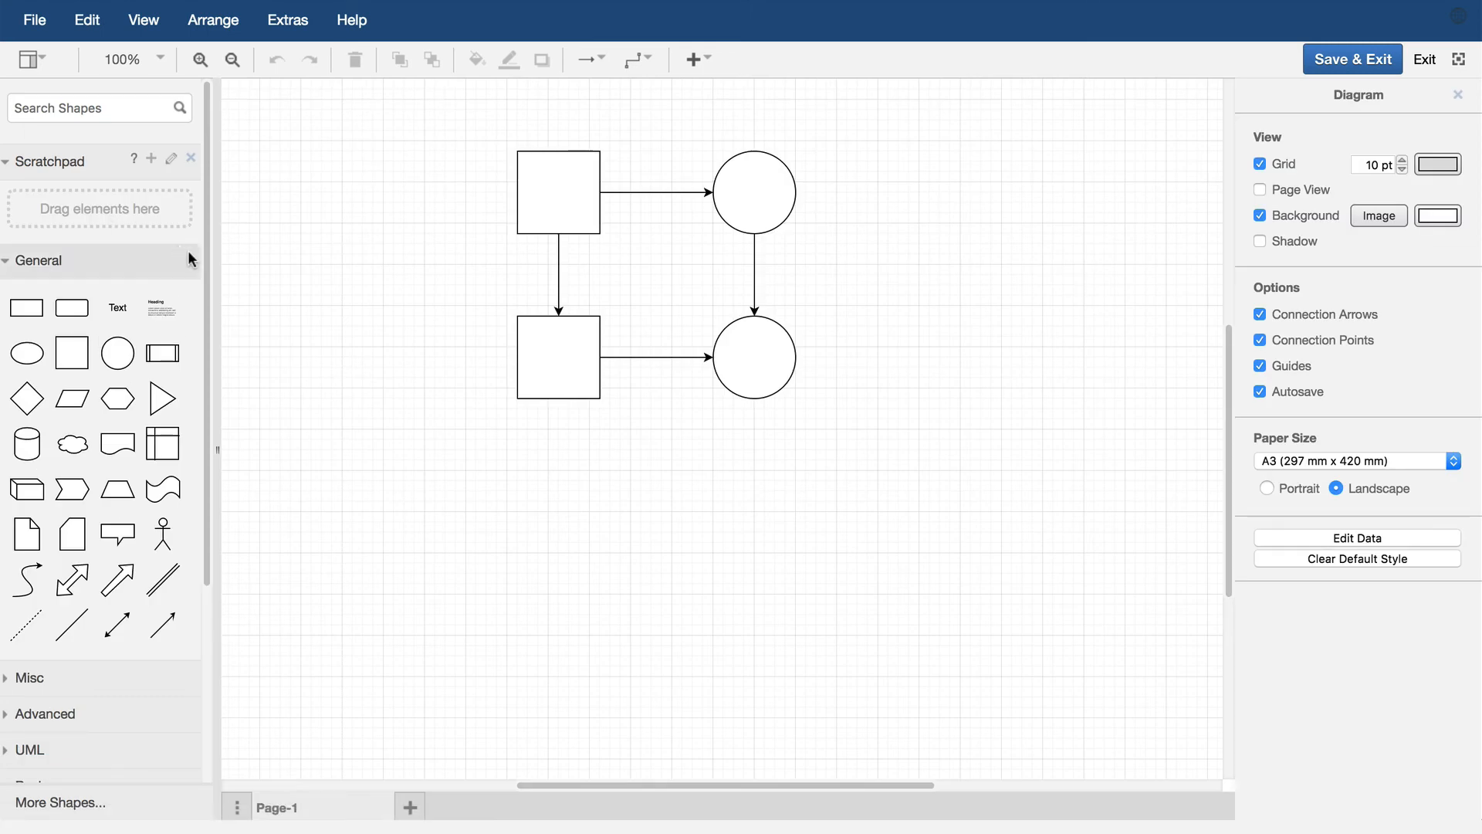
{"action": "mouse_move", "coordinate": [419, 414]}
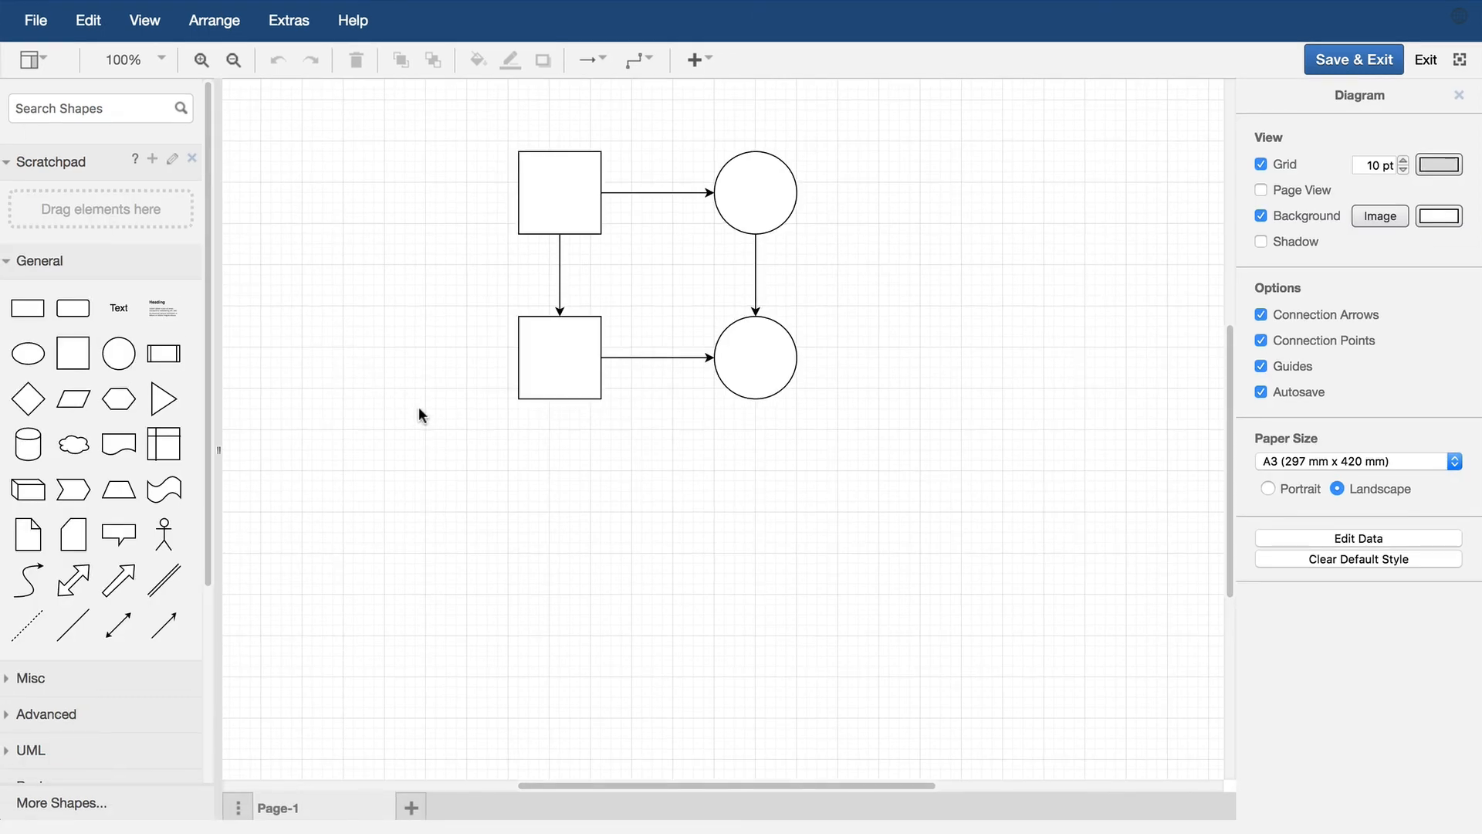